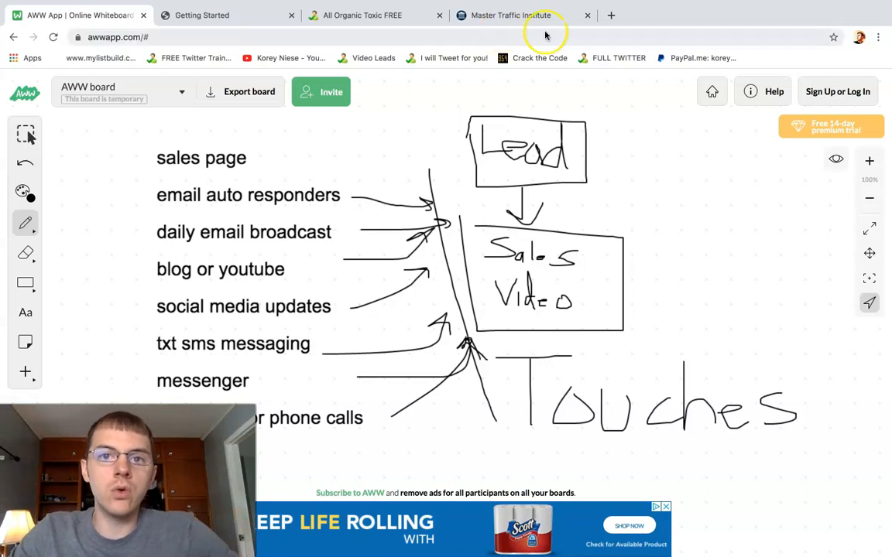
mouse_move(316, 48)
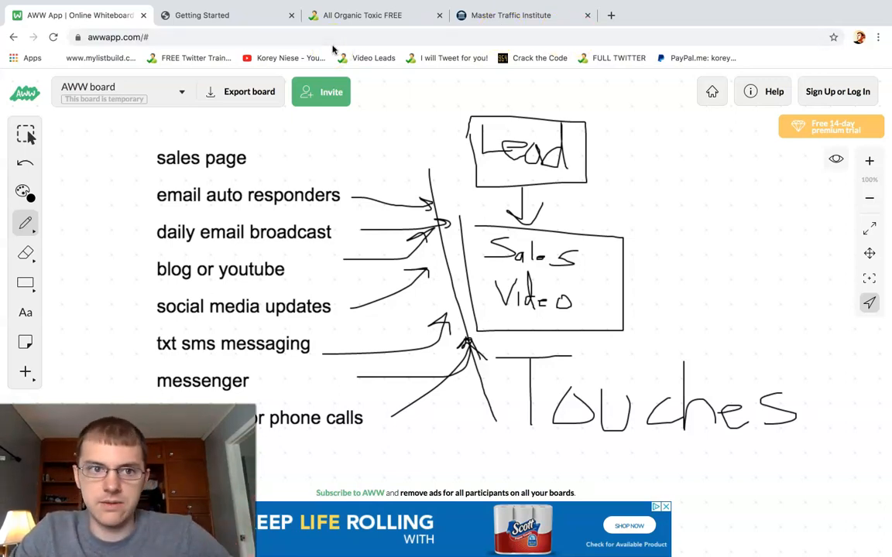
mouse_move(395, 26)
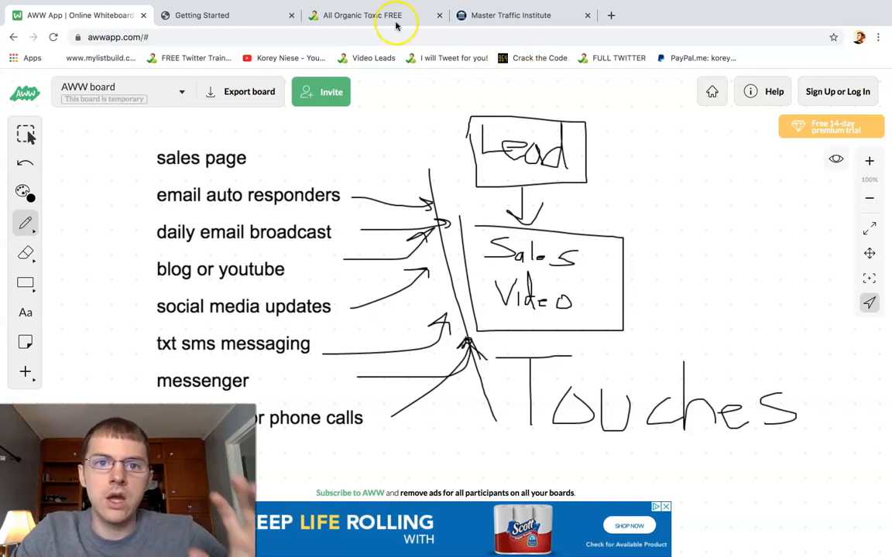
- Switch to the Organic Toxin FREE landing page and present its email opt-in form
left_click(364, 15)
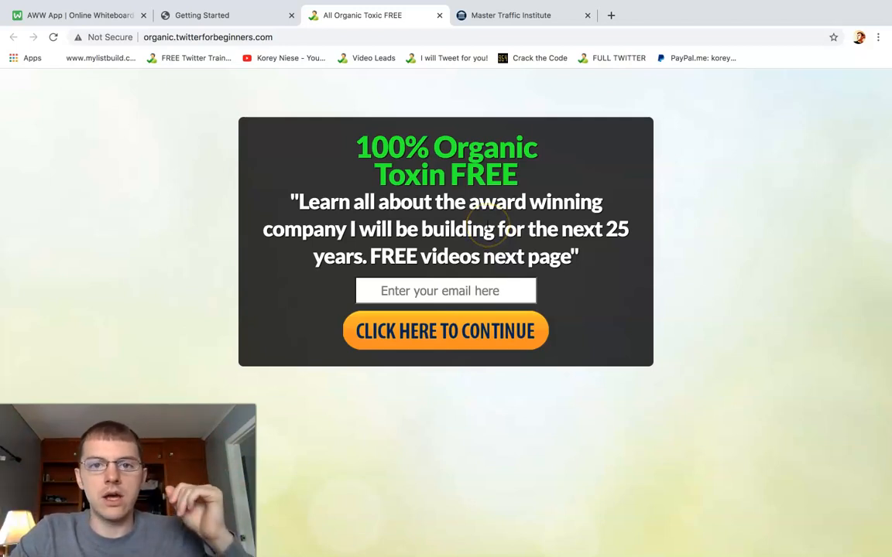
mouse_move(325, 142)
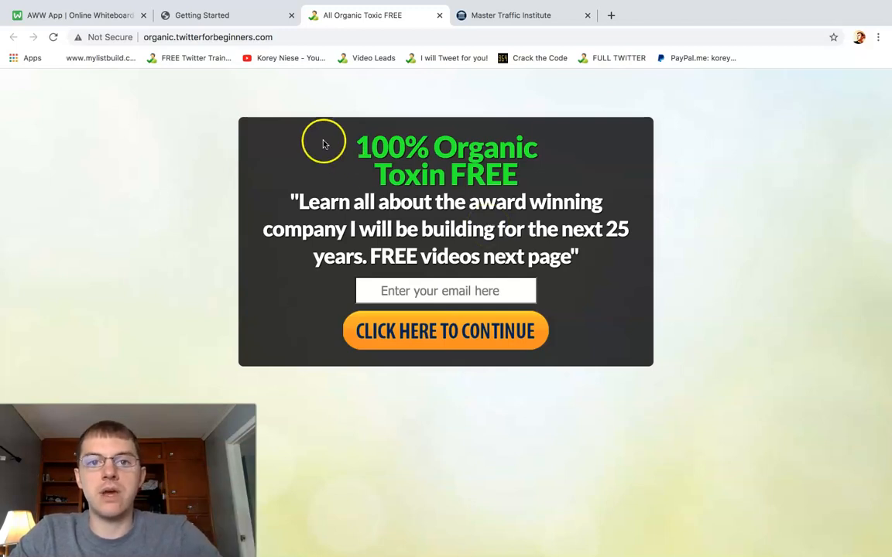
mouse_move(87, 20)
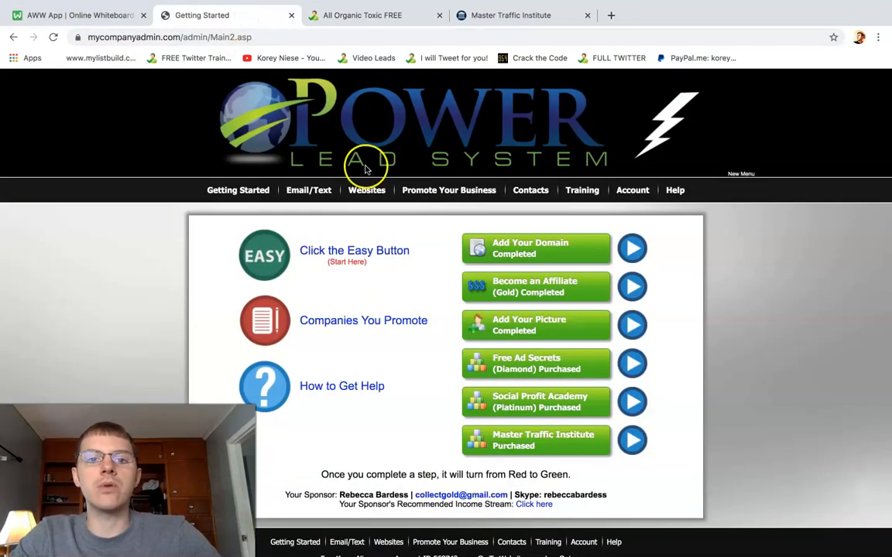
- Browse Power Lead System's website and webpage options, then return to the Organic Toxin FREE page
left_click(366, 190)
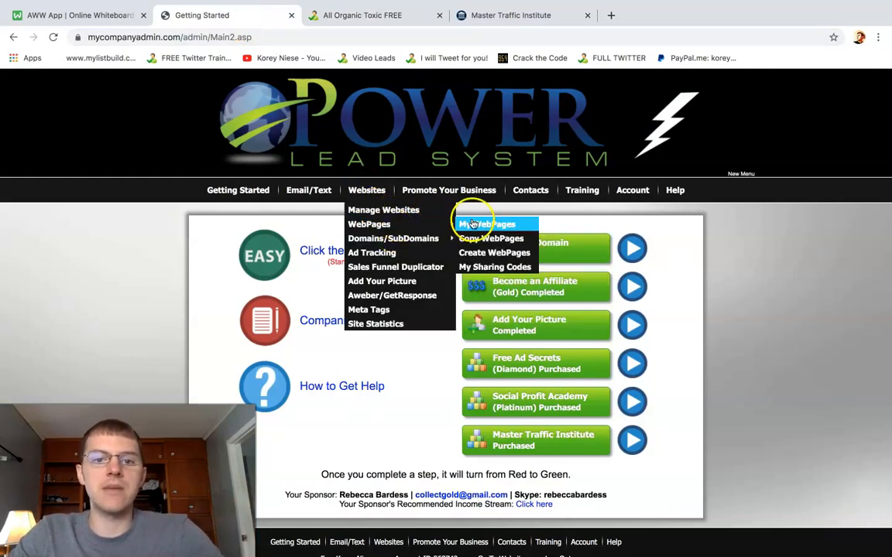
mouse_move(425, 229)
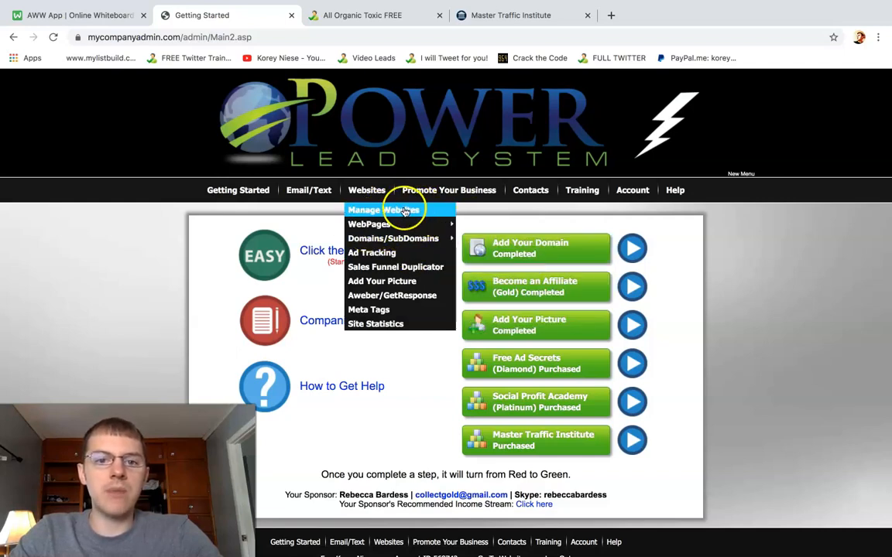
mouse_move(368, 224)
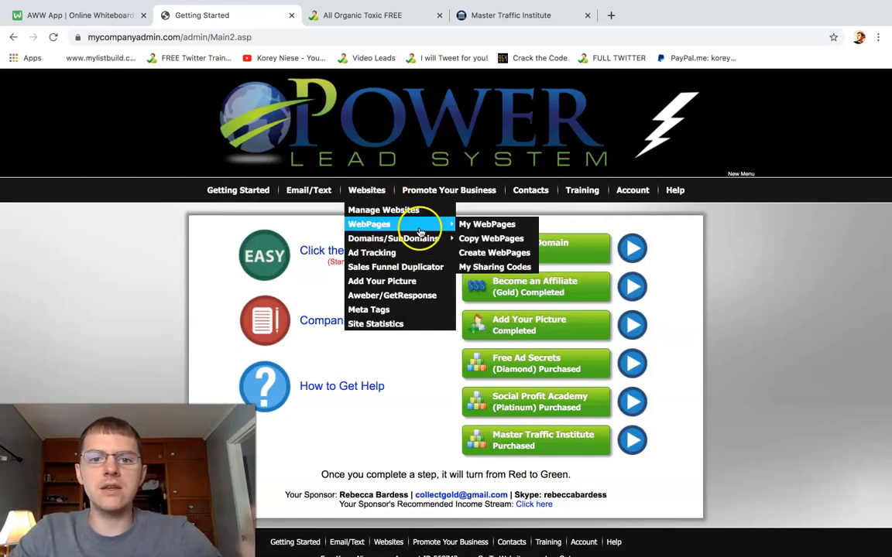
left_click(380, 15)
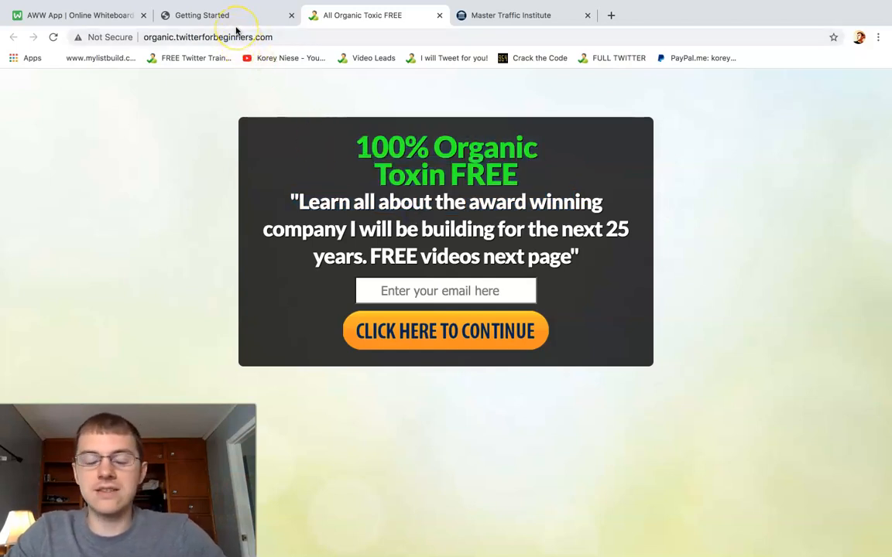
mouse_move(491, 19)
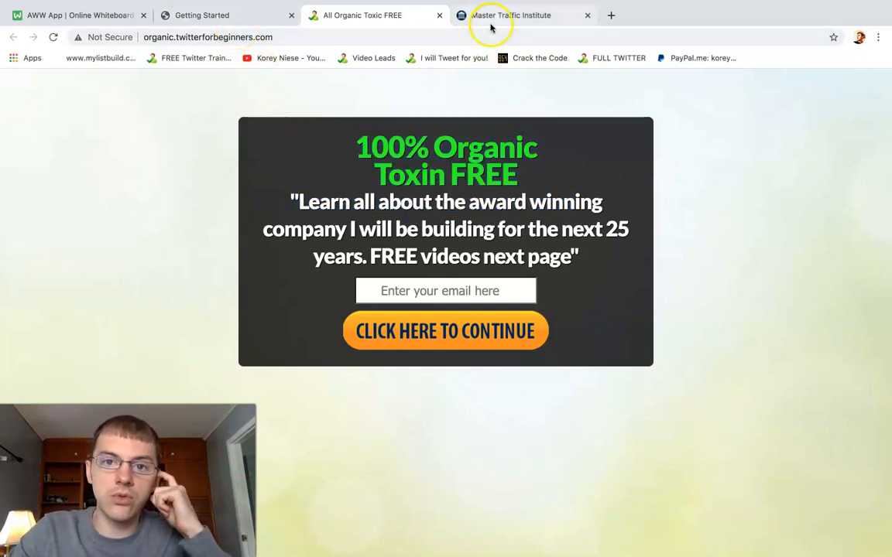
mouse_move(519, 16)
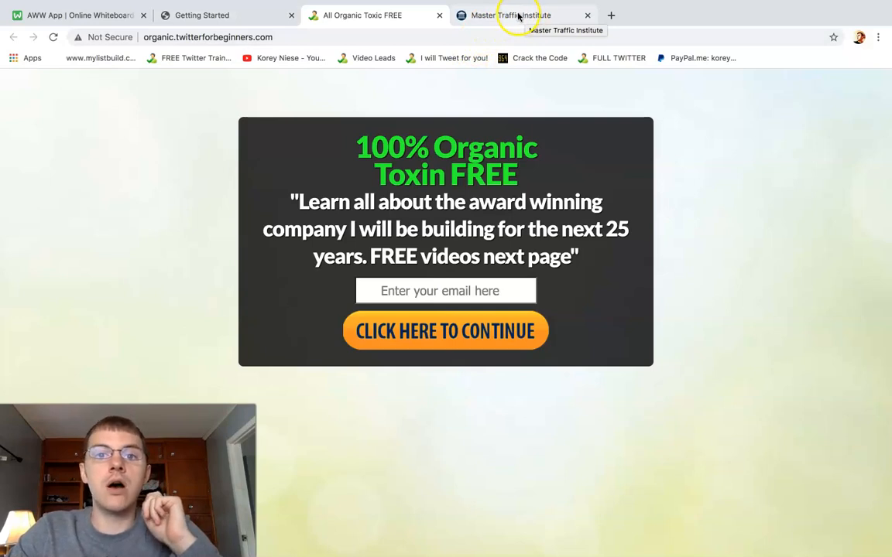
- Open Master Traffic Institute and scroll to the Sales Cyclone – Jeff Mills lessons
left_click(520, 15)
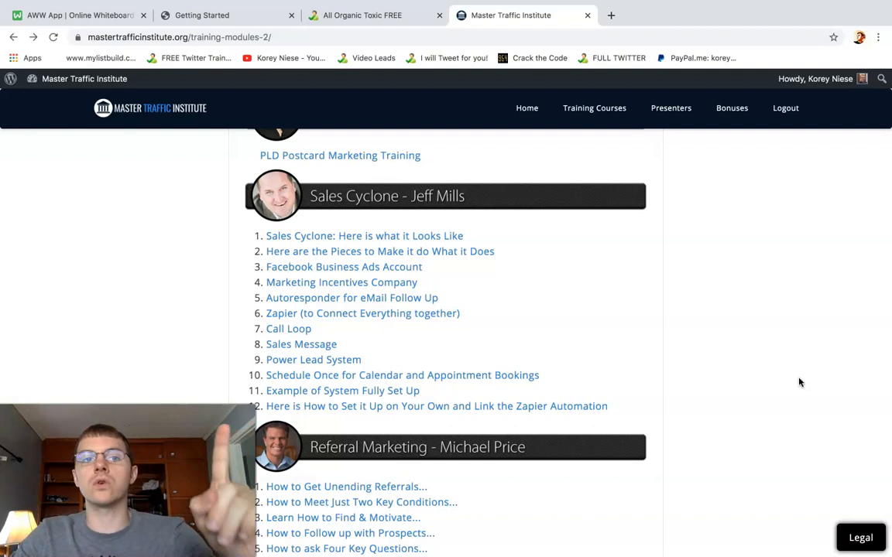
scroll("down", 3)
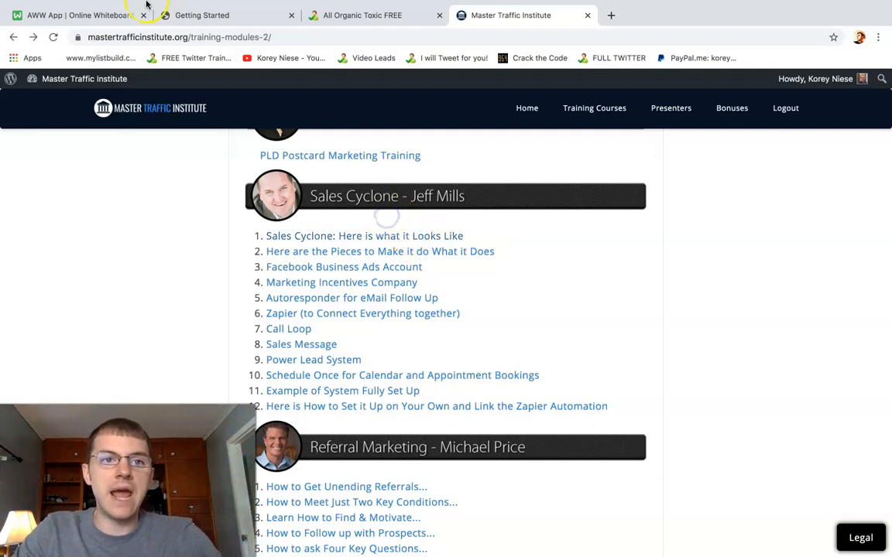
- Briefly revisit the landing page, then return to the Lead, Sales Video and Touches whiteboard
left_click(78, 15)
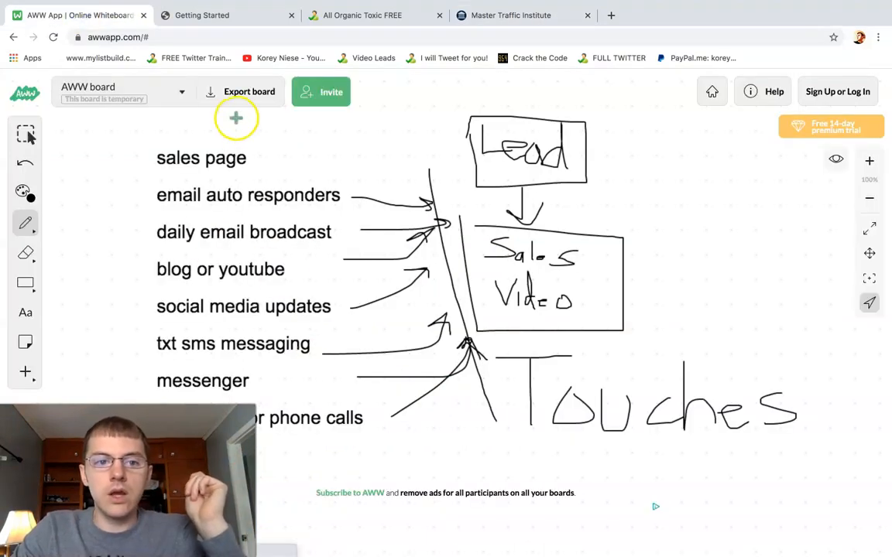
mouse_move(231, 270)
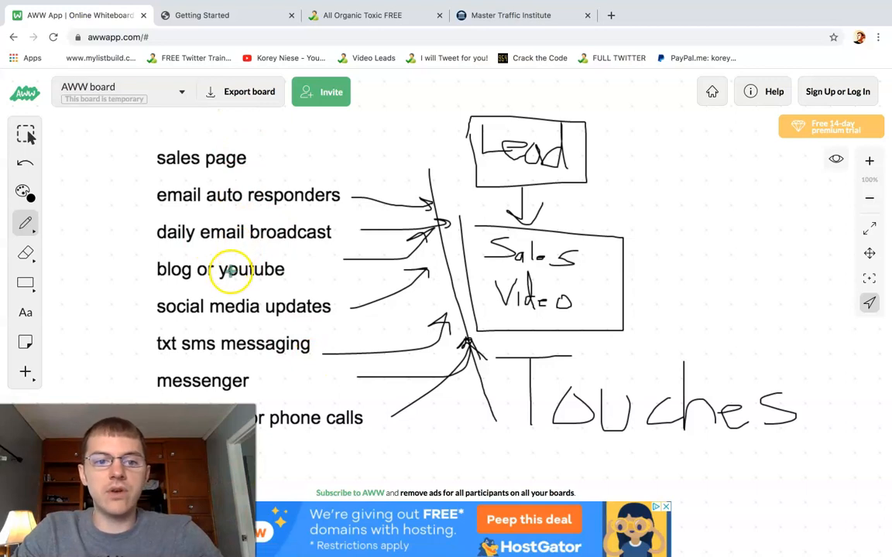
mouse_move(227, 369)
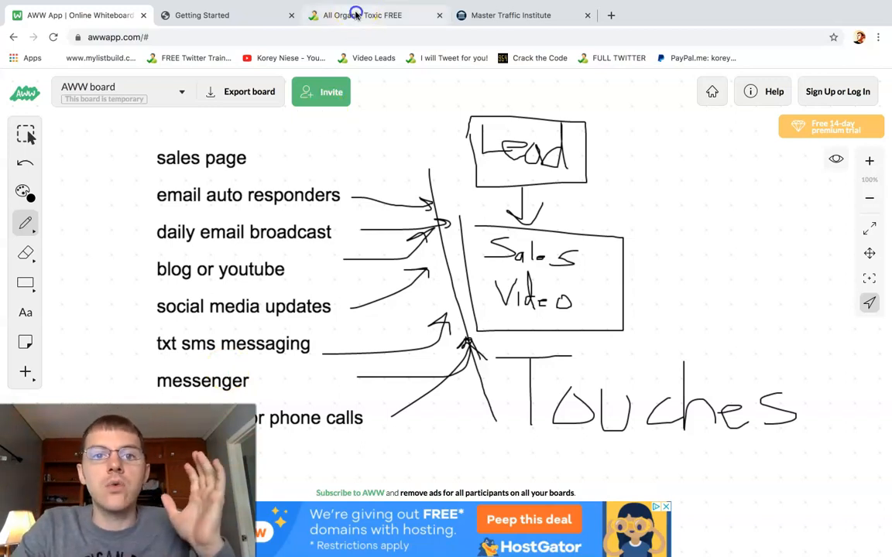
left_click(359, 15)
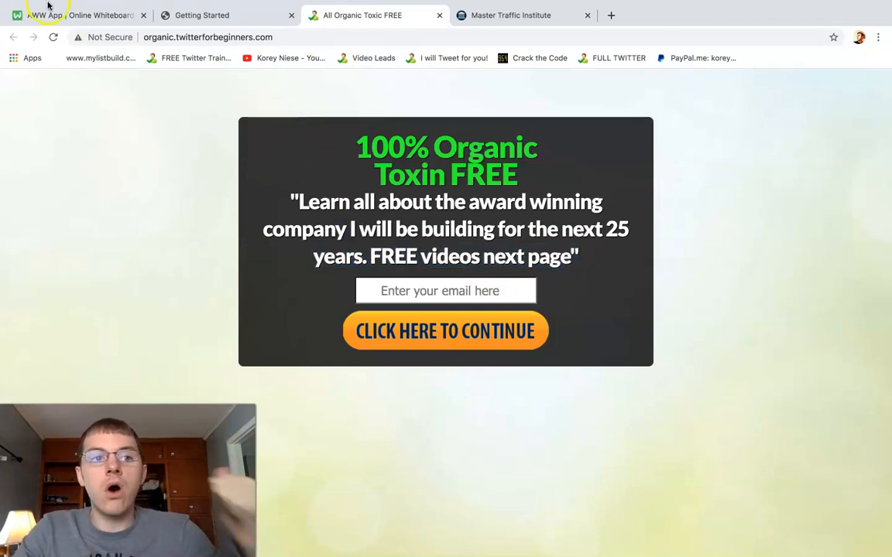
left_click(58, 16)
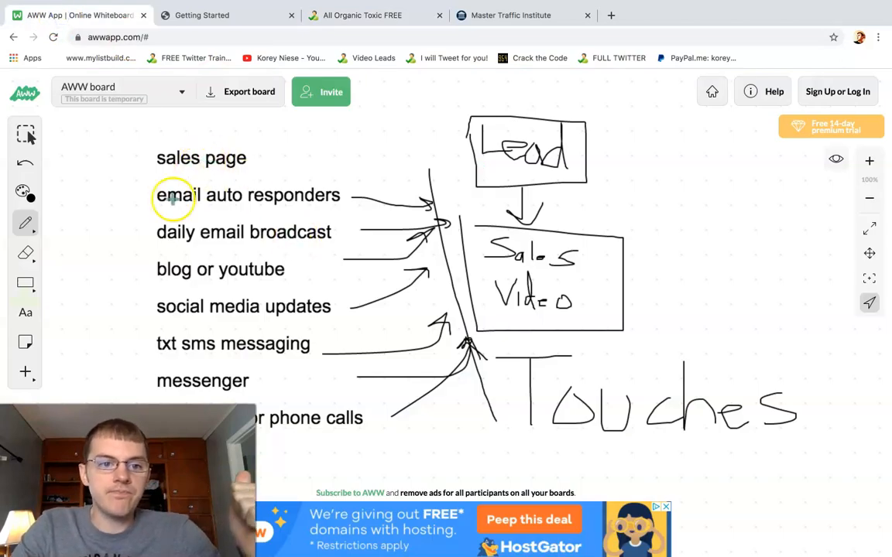
mouse_move(231, 216)
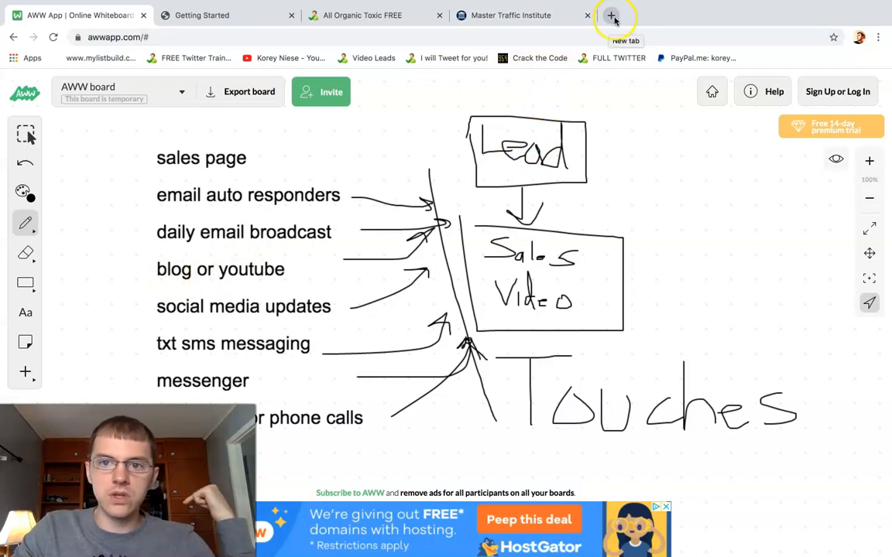
- Open Korey Niese's YouTube Videos page listing Power Lead System uploads in a new tab
left_click(613, 16)
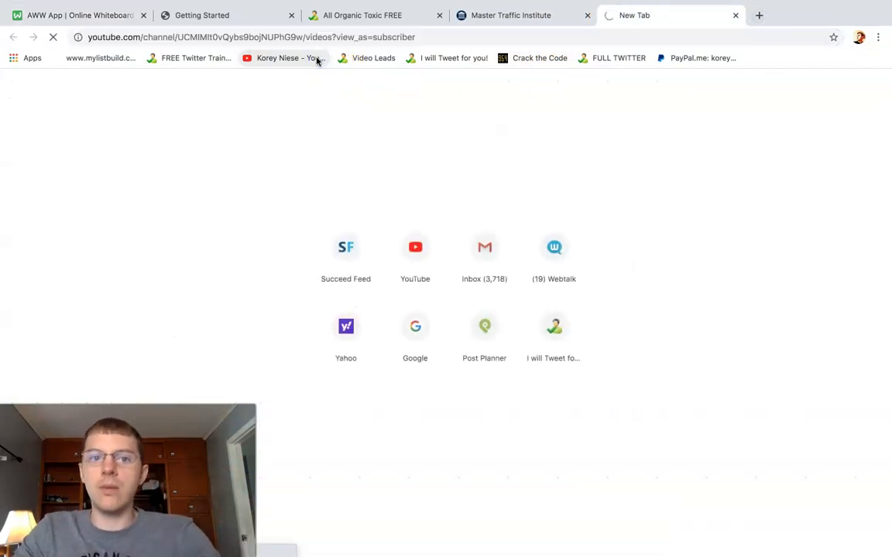
left_click(285, 57)
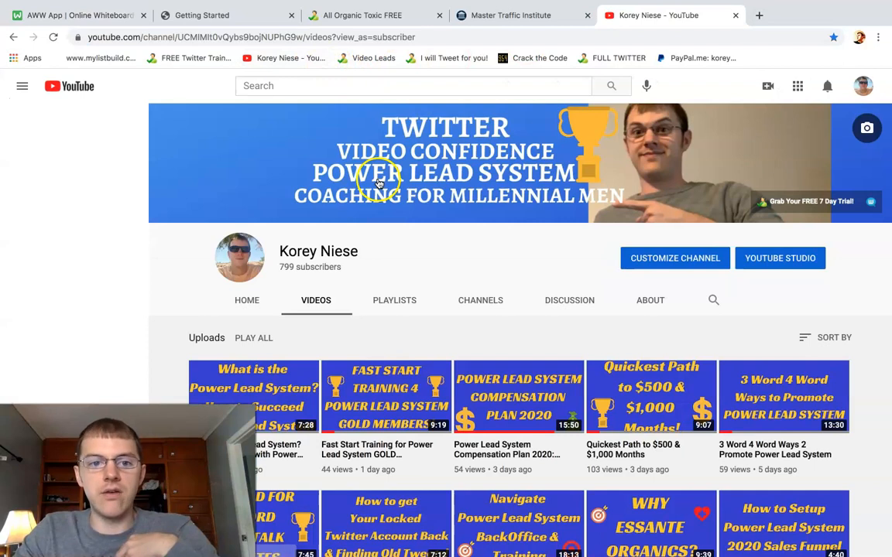
left_click(30, 85)
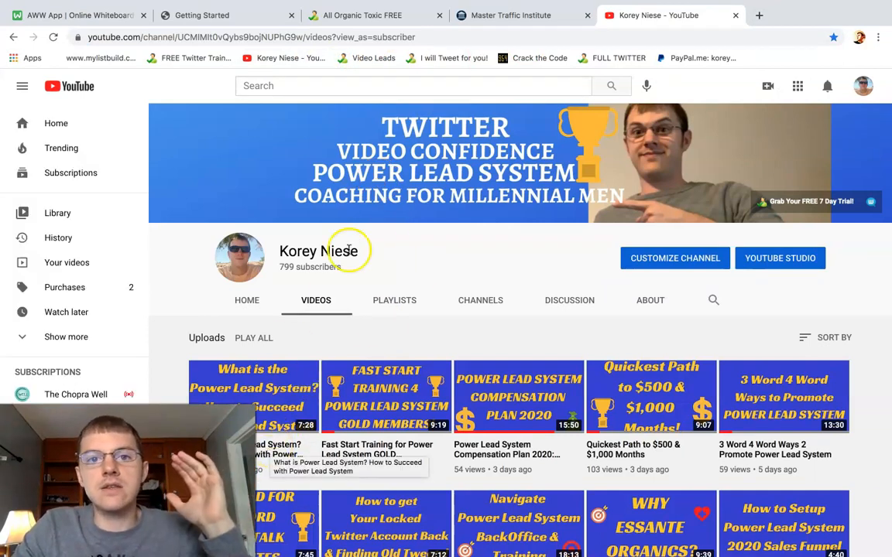
mouse_move(358, 244)
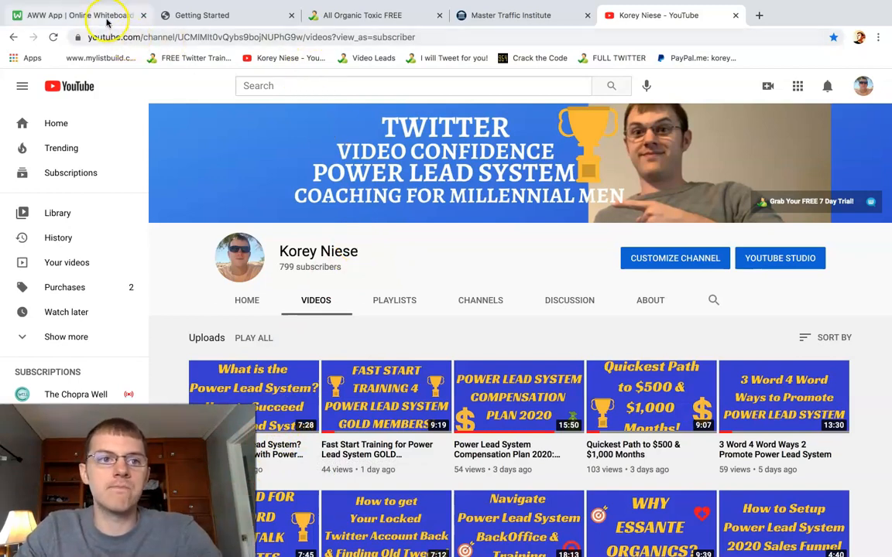
- Return to the whiteboard and draw a pen loop around social media updates under Touches
left_click(73, 16)
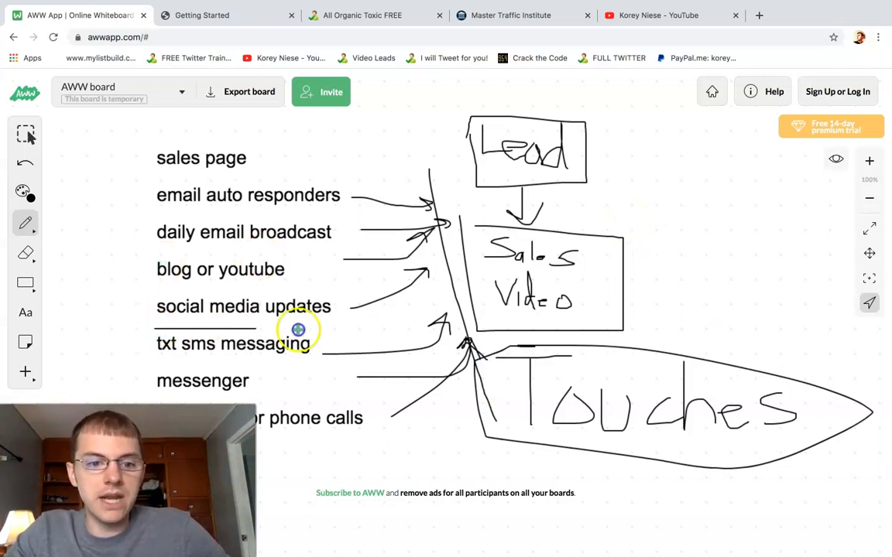
left_click_drag(298, 329, 175, 331)
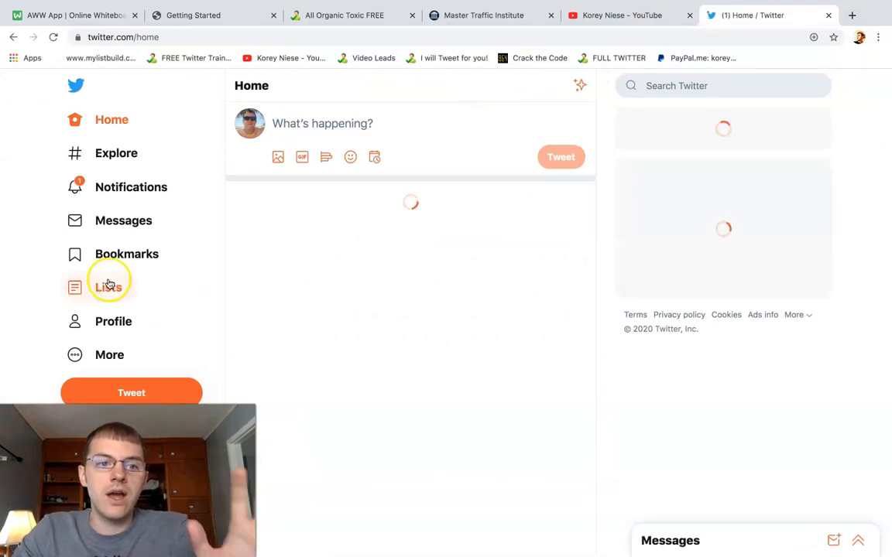
left_click(113, 321)
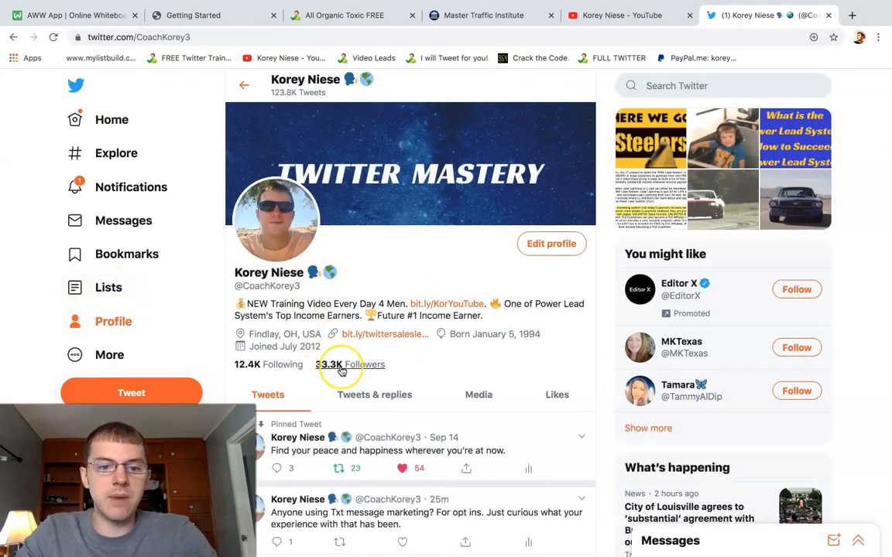
scroll("down", 3)
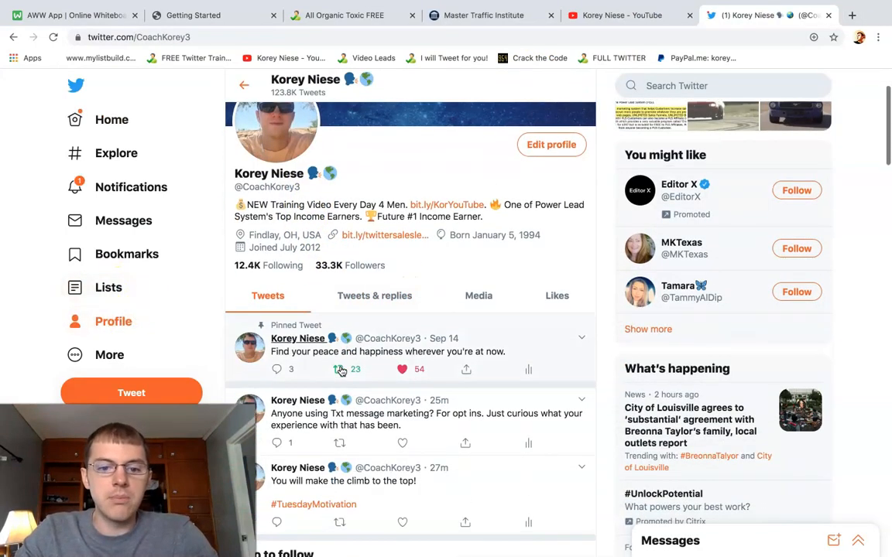
scroll("down", 3)
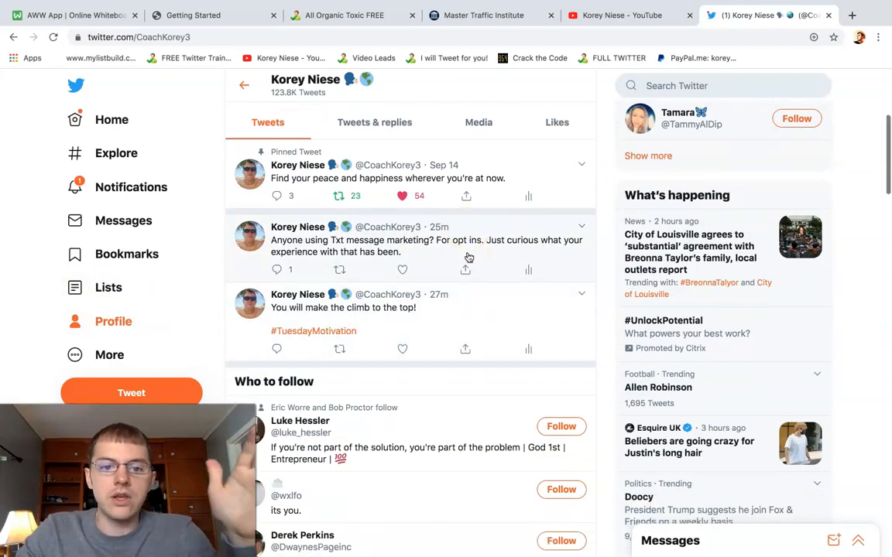
scroll("down", 3)
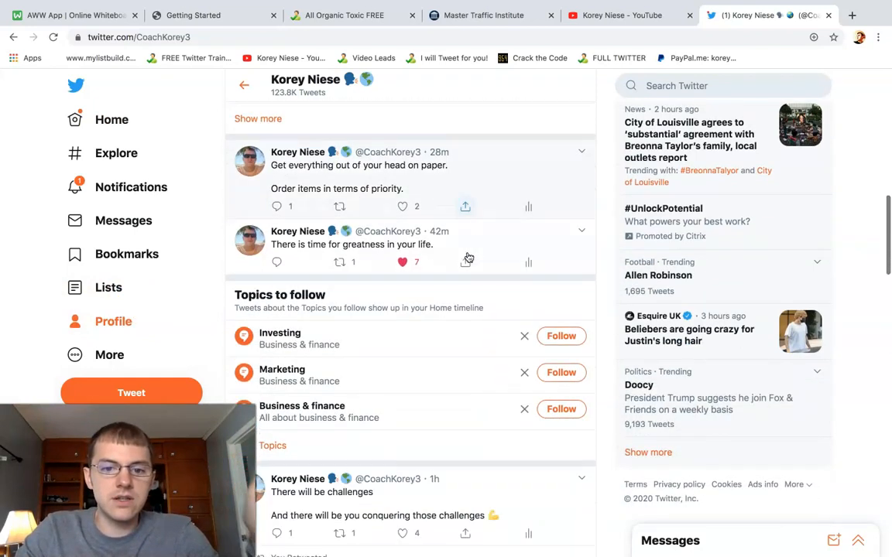
scroll("down", 3)
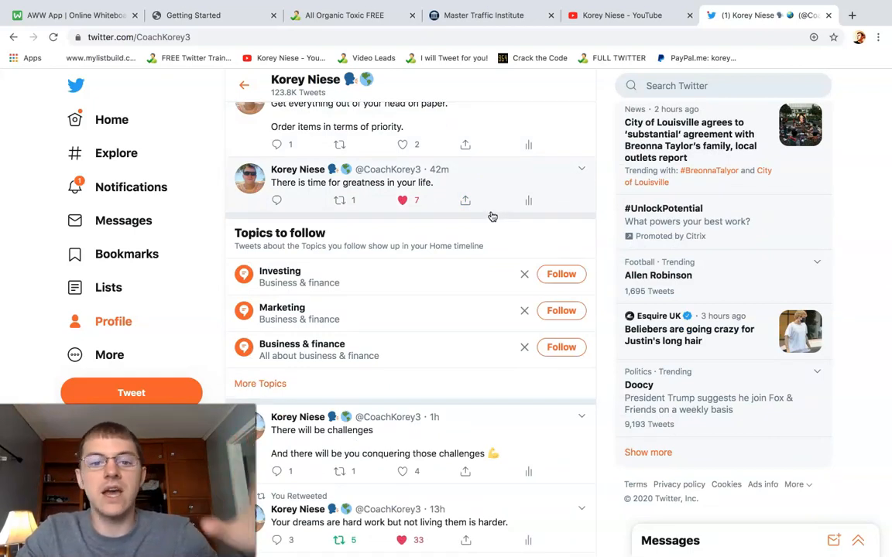
scroll("down", 3)
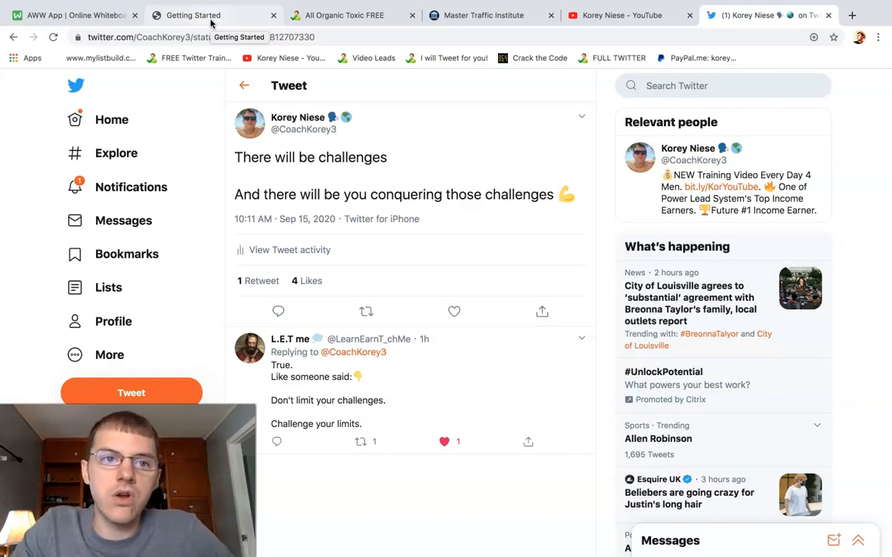
left_click(69, 15)
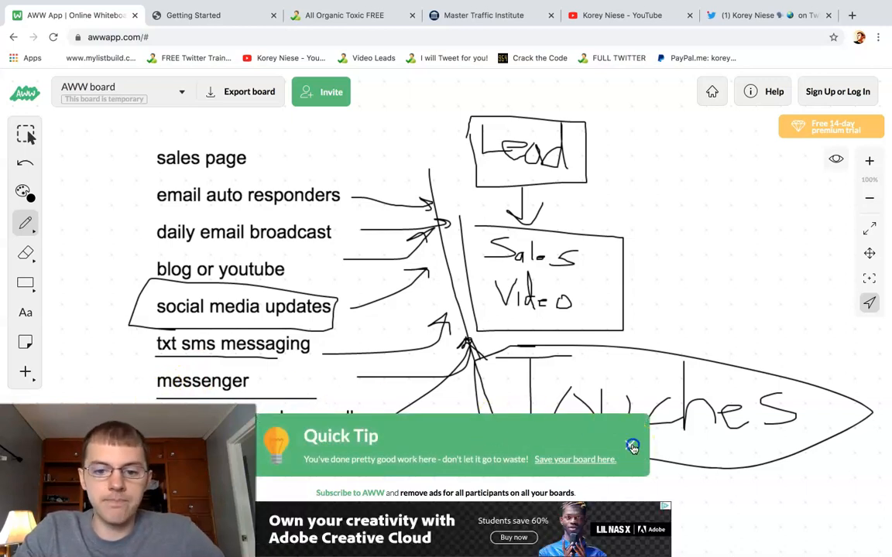
- Close the Quick Tip save-your-board reminder on the whiteboard
left_click(632, 446)
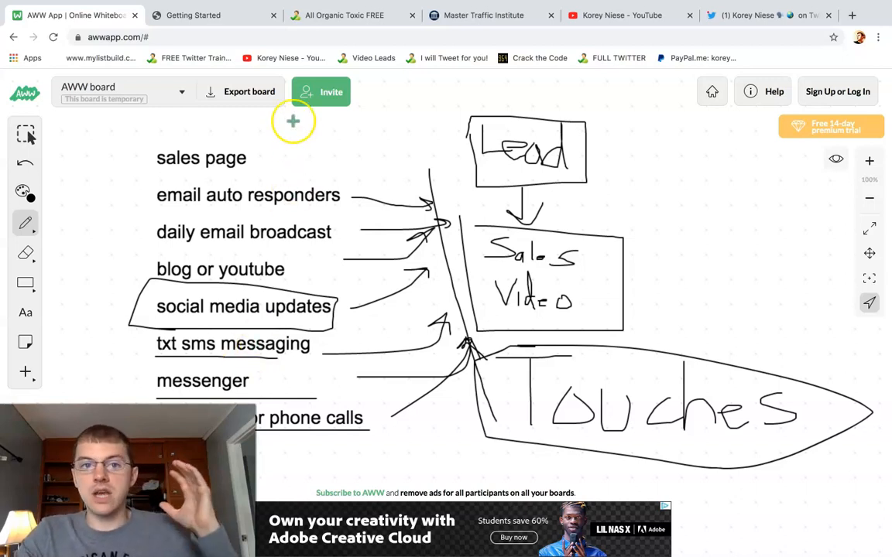
- Switch back to the Master Traffic Institute Sales Cyclone – Jeff Mills lesson list
left_click(488, 14)
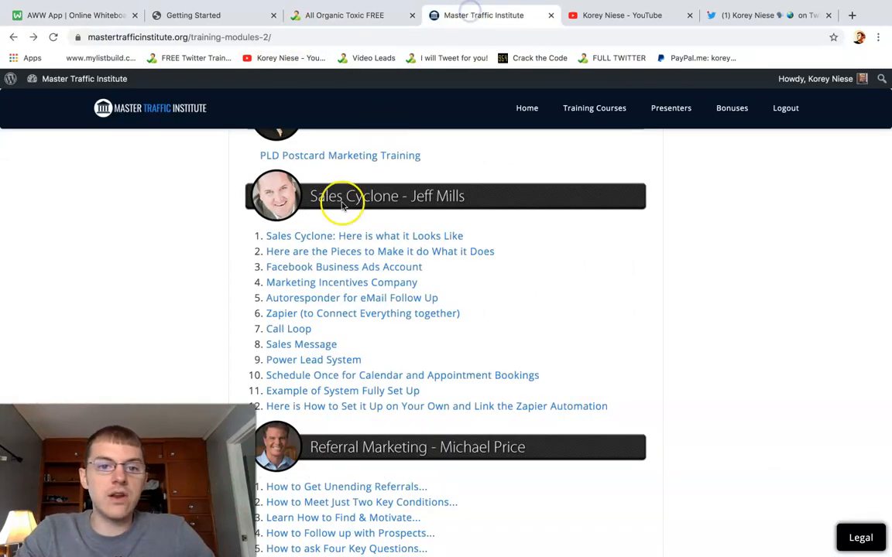
mouse_move(488, 240)
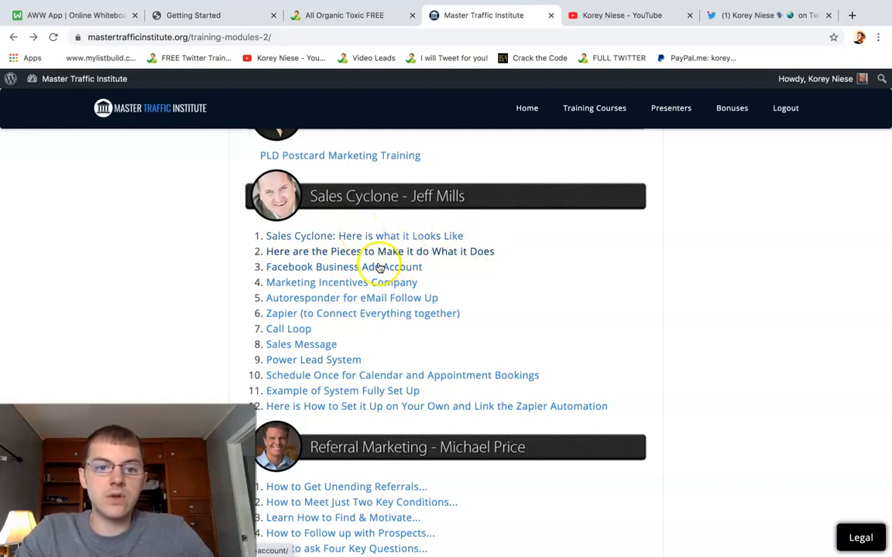
mouse_move(313, 409)
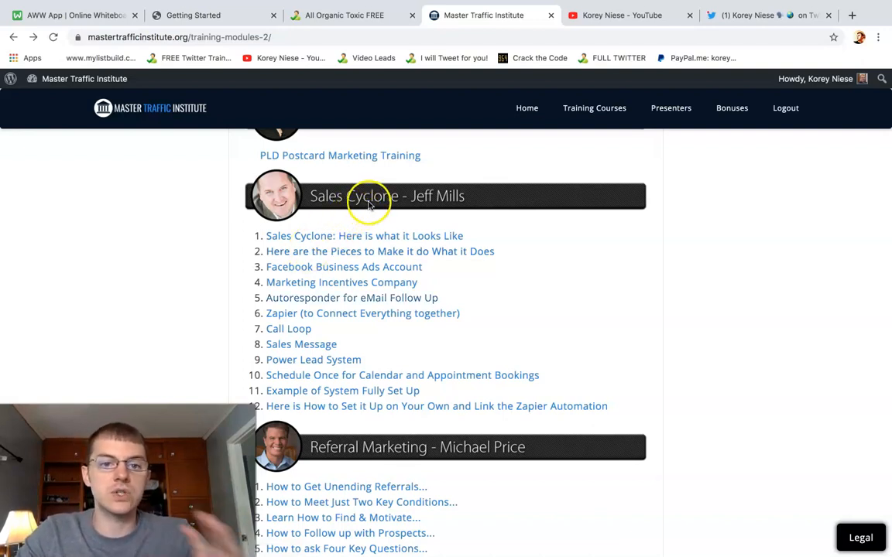
mouse_move(293, 330)
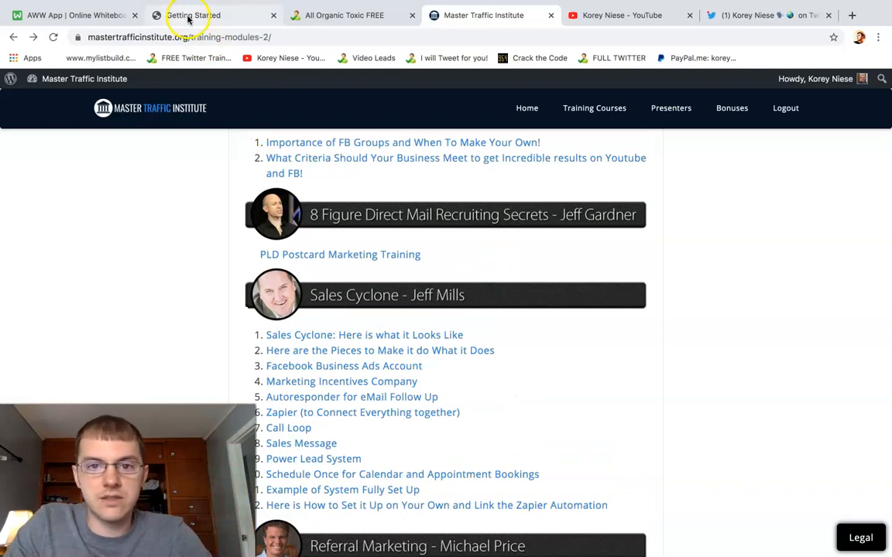
- Review Power Lead System's Getting Started steps and Master Traffic Institute product page, then return to the lessons
left_click(195, 14)
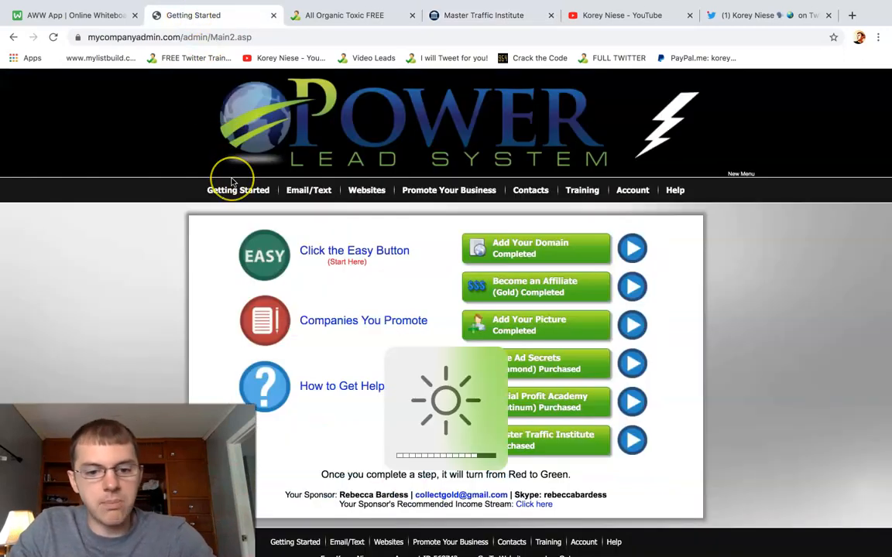
left_click(238, 190)
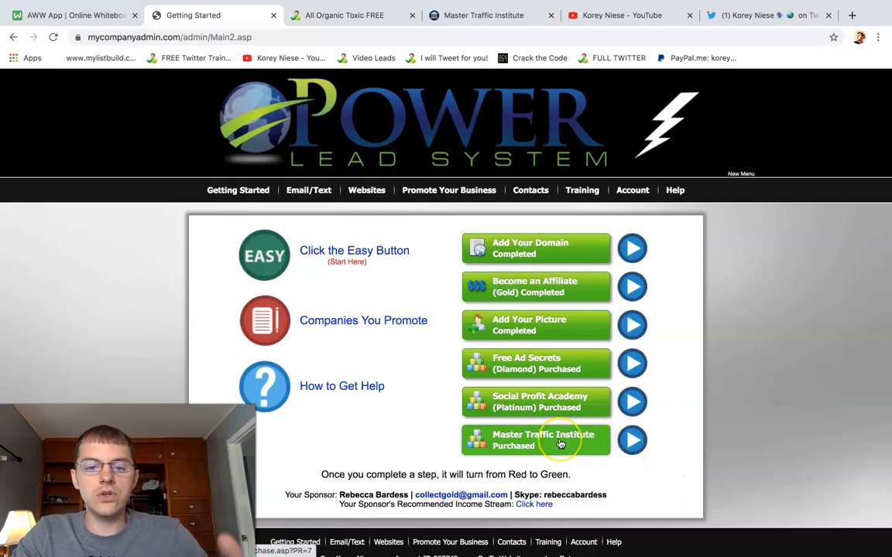
left_click(560, 444)
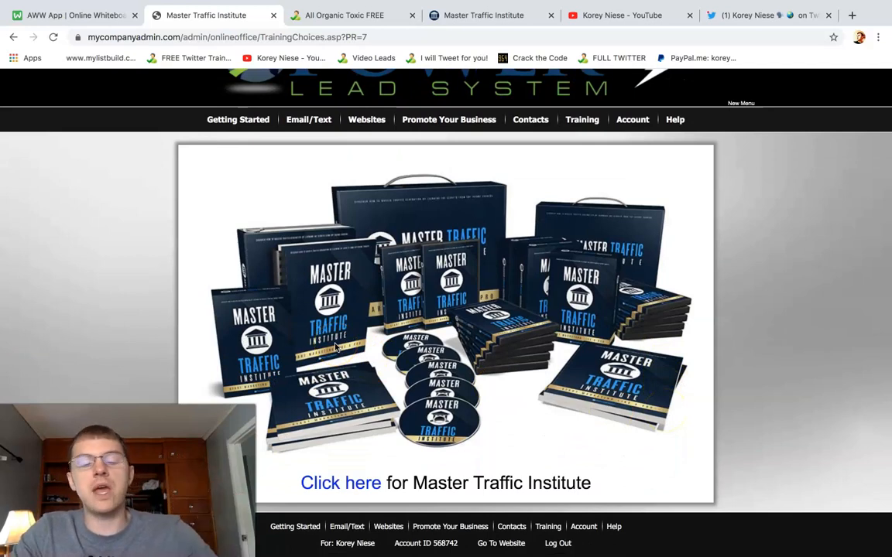
left_click(237, 119)
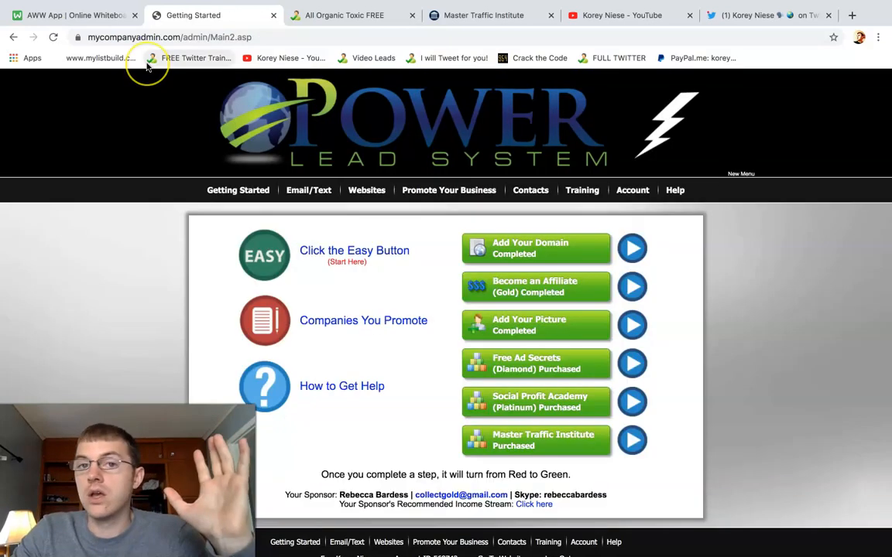
left_click(490, 15)
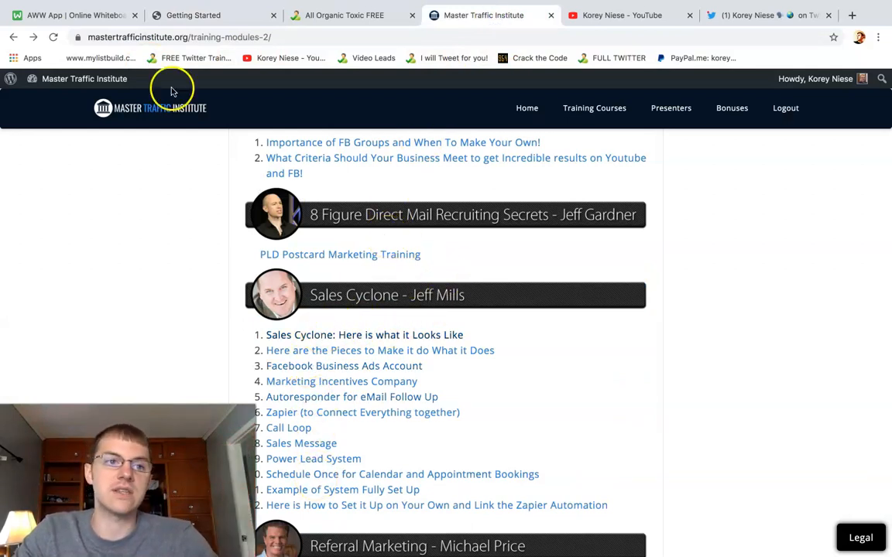
- Revisit the sales-funnel whiteboard, then load the Power Lead System lead capture opt-in page
left_click(74, 15)
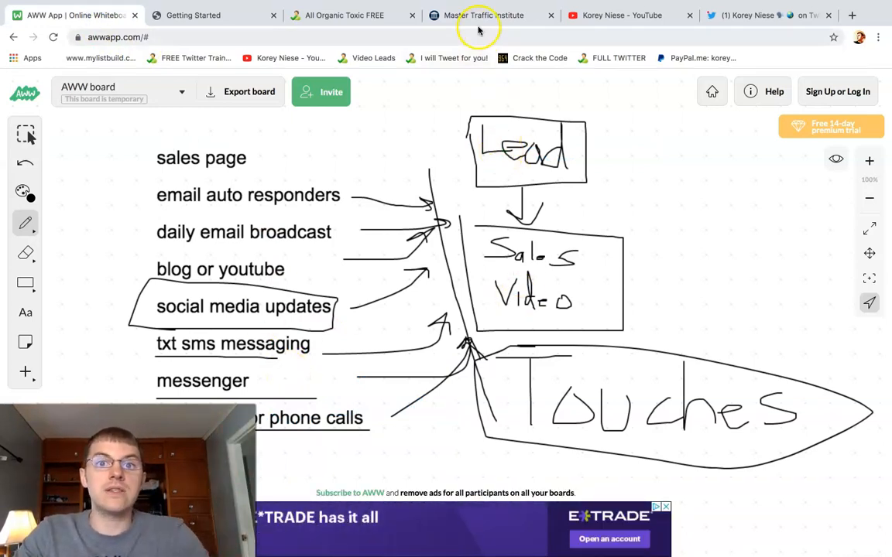
left_click(487, 15)
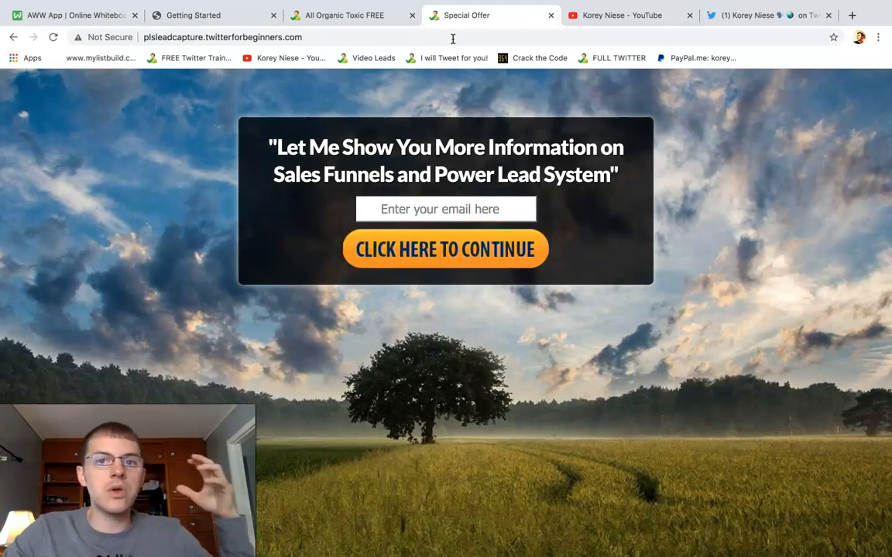
mouse_move(520, 130)
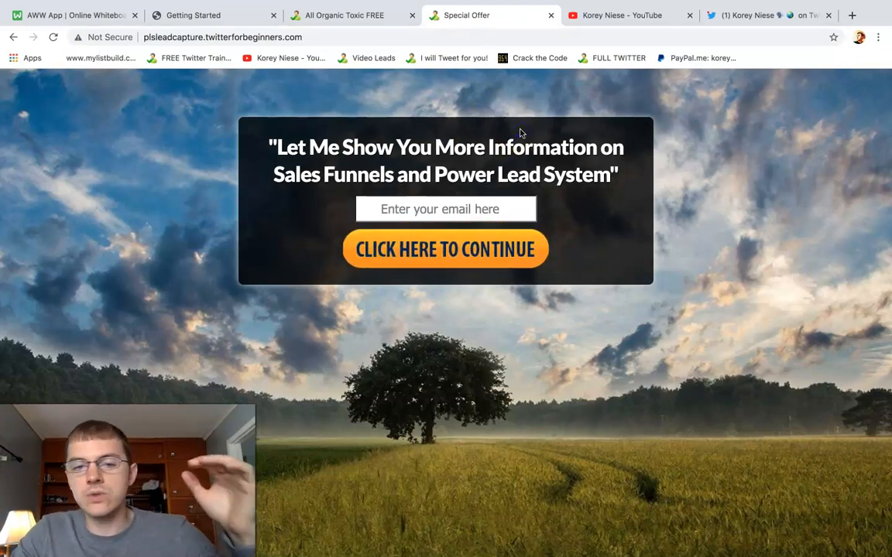